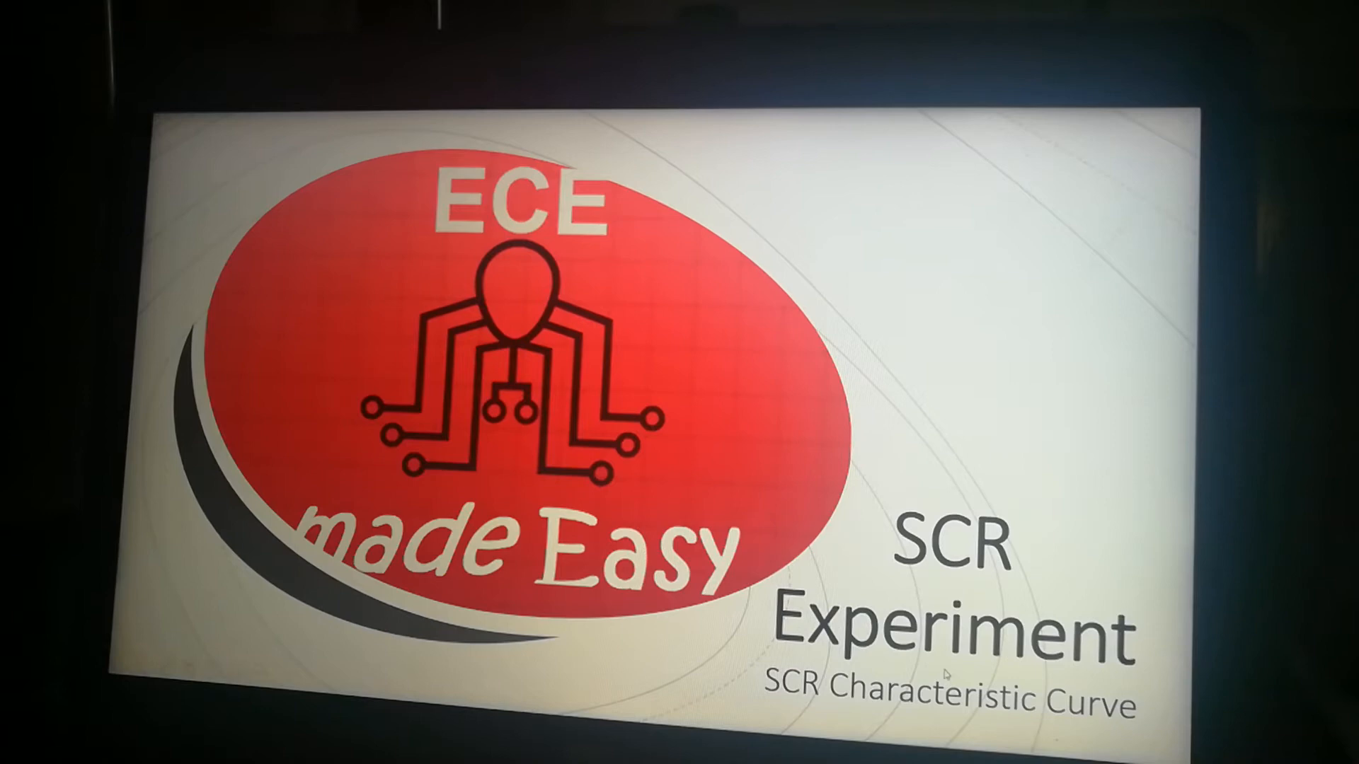
Step: Bring up the running SCR circuit and pan right to read the meters (about -10 V, no current)
key(alt+tab)
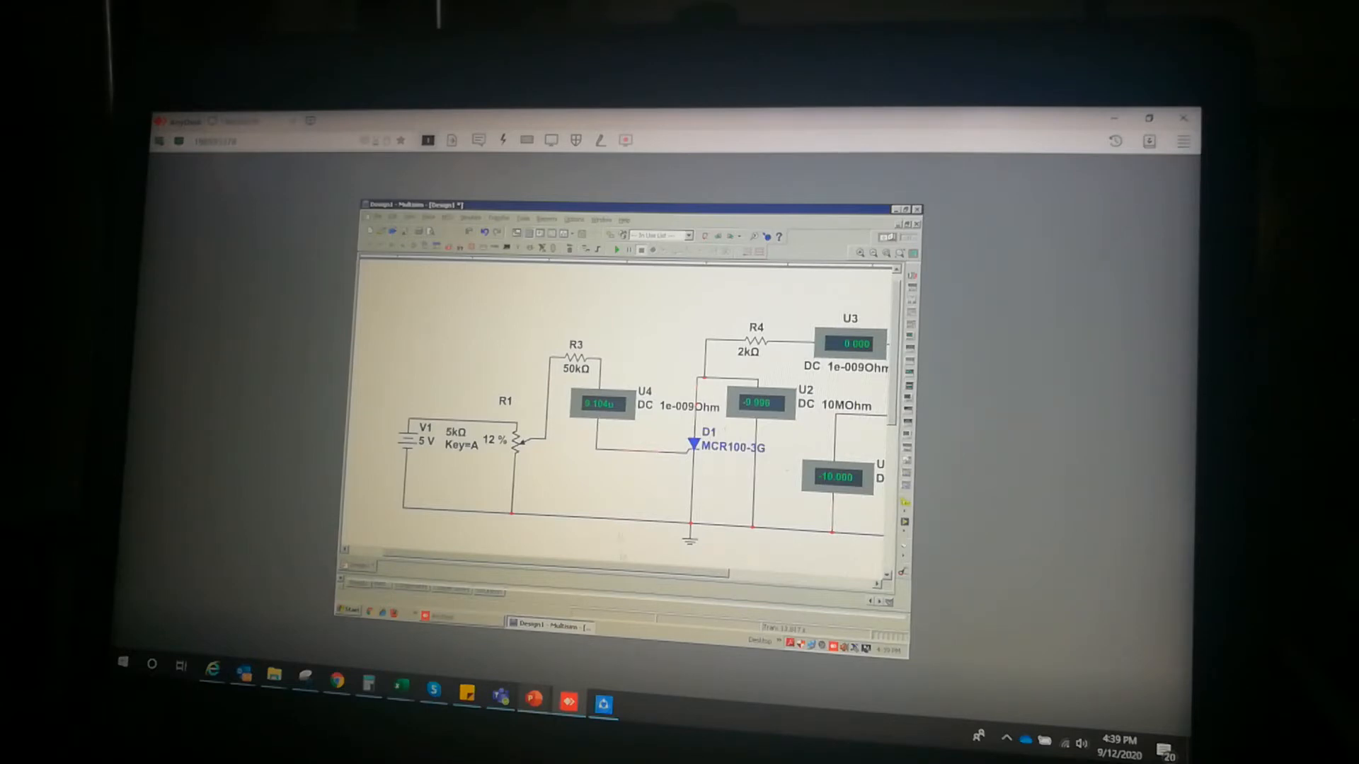
scroll(right, 3)
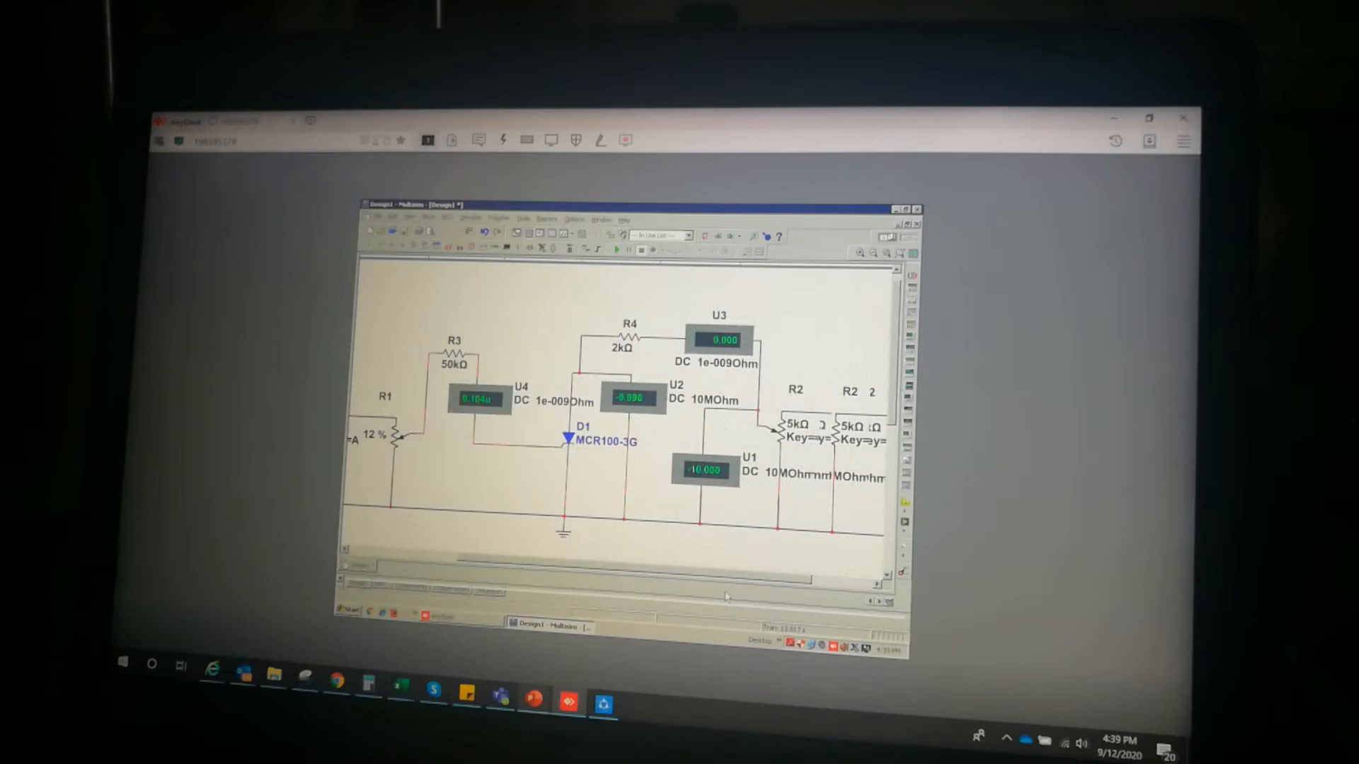
scroll(right, 3)
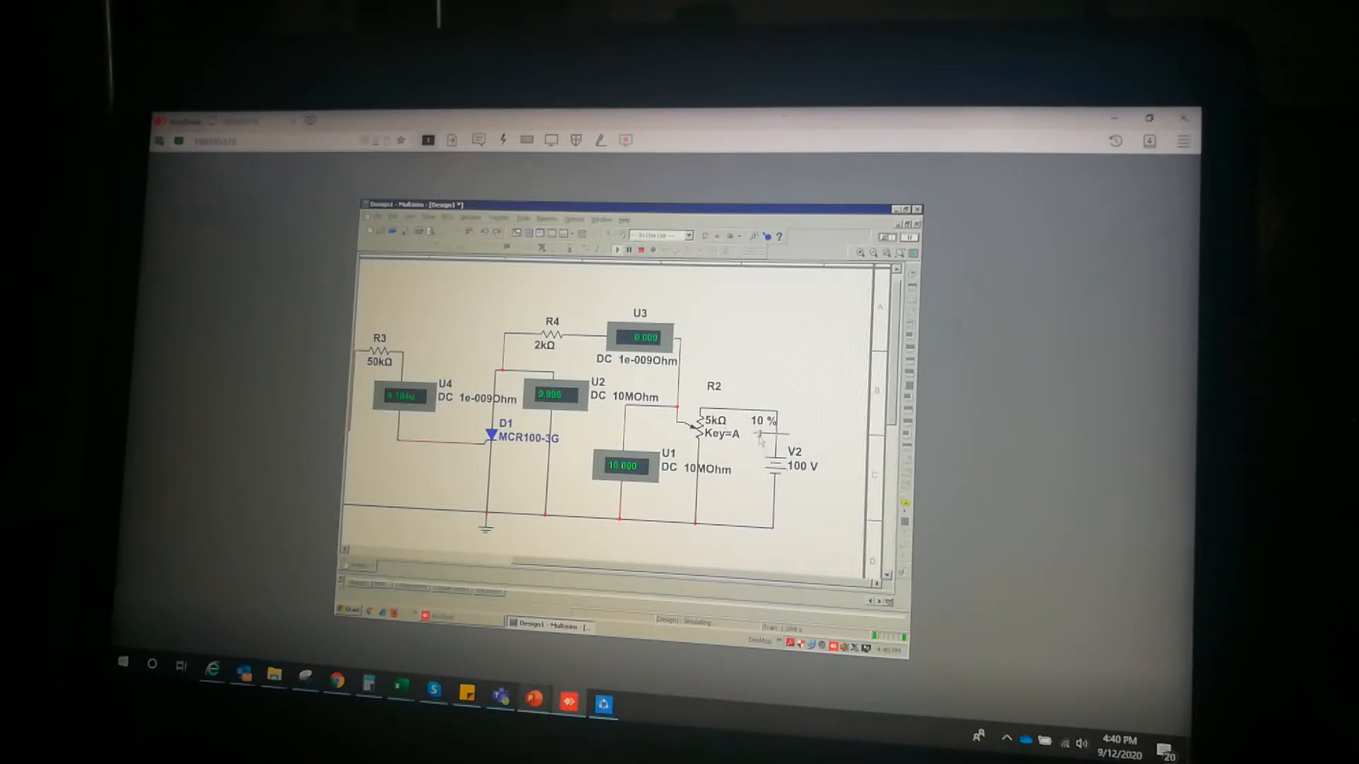
Step: Step potentiometer R2 up from 10% to 35% so the SCR voltage reaches about 35 V
key(a)
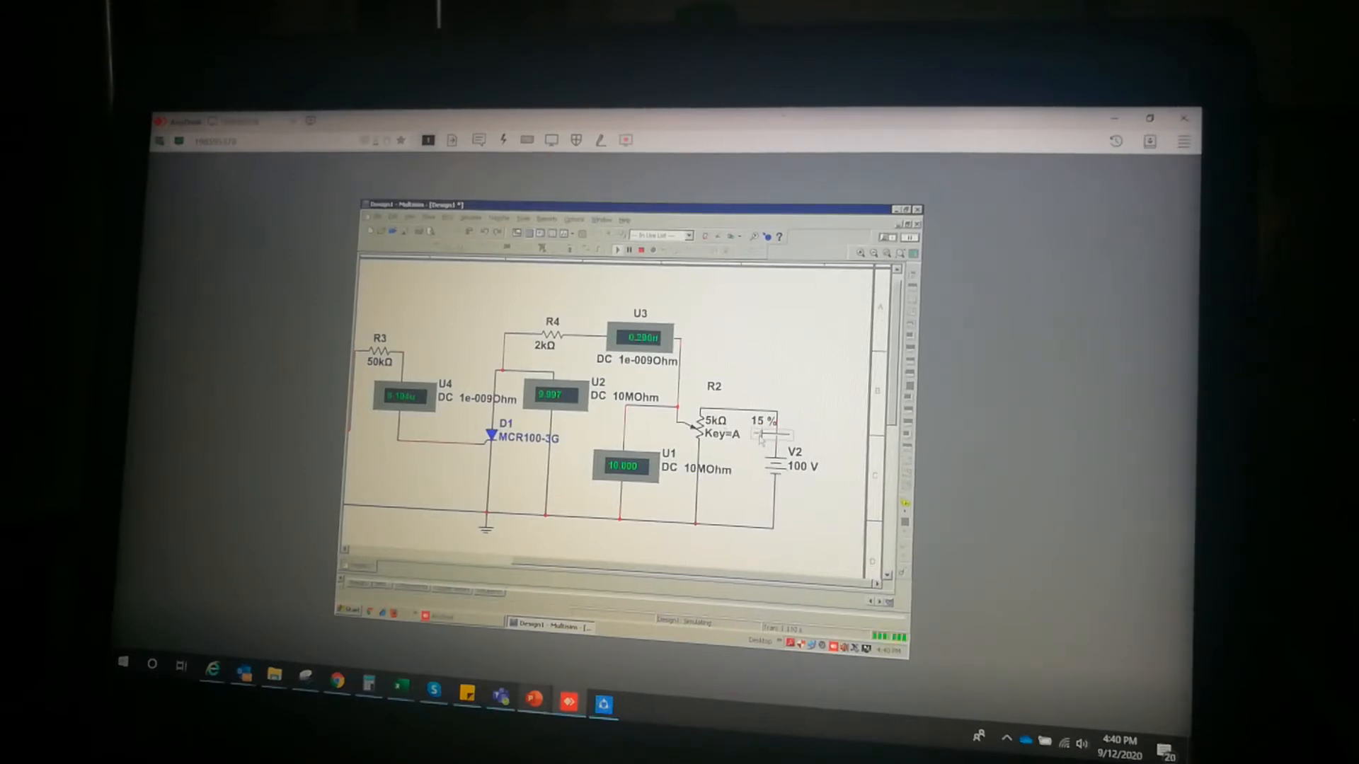
key(a)
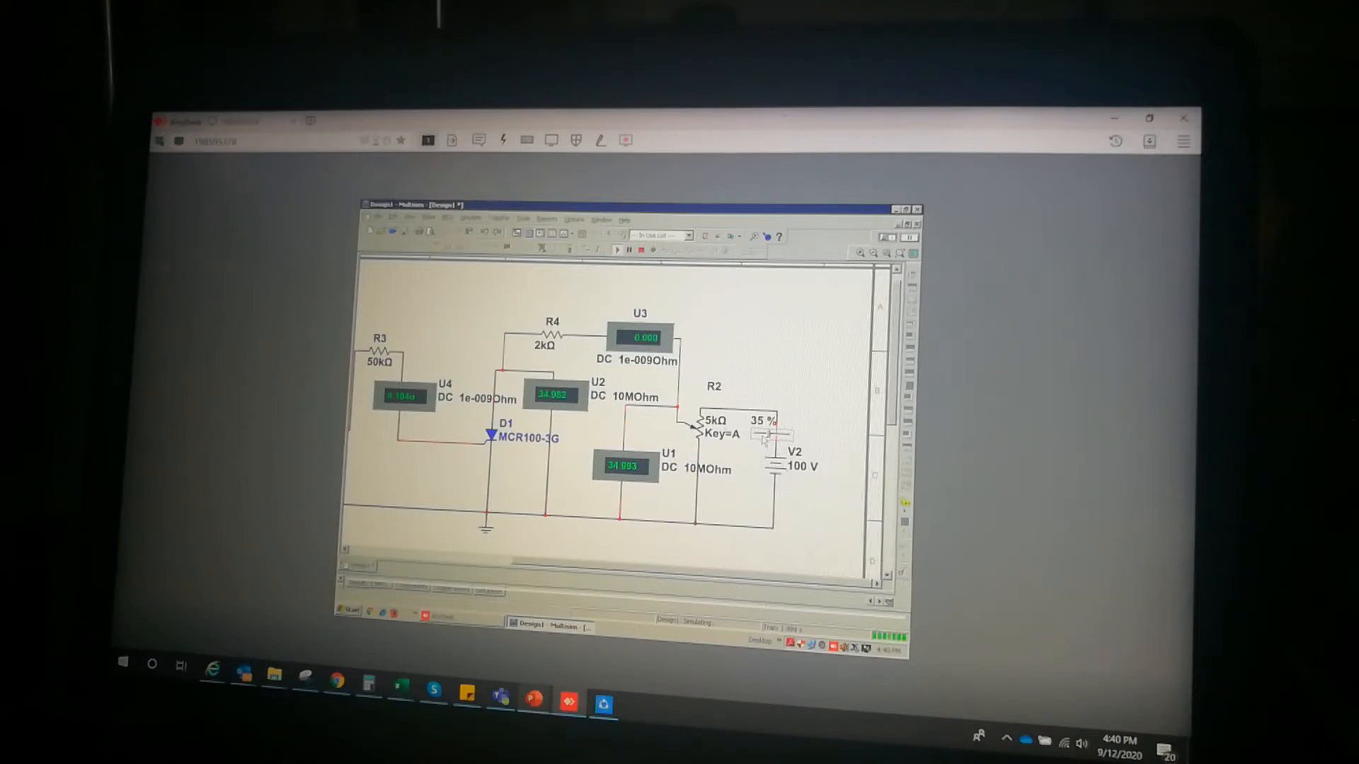
key(a)
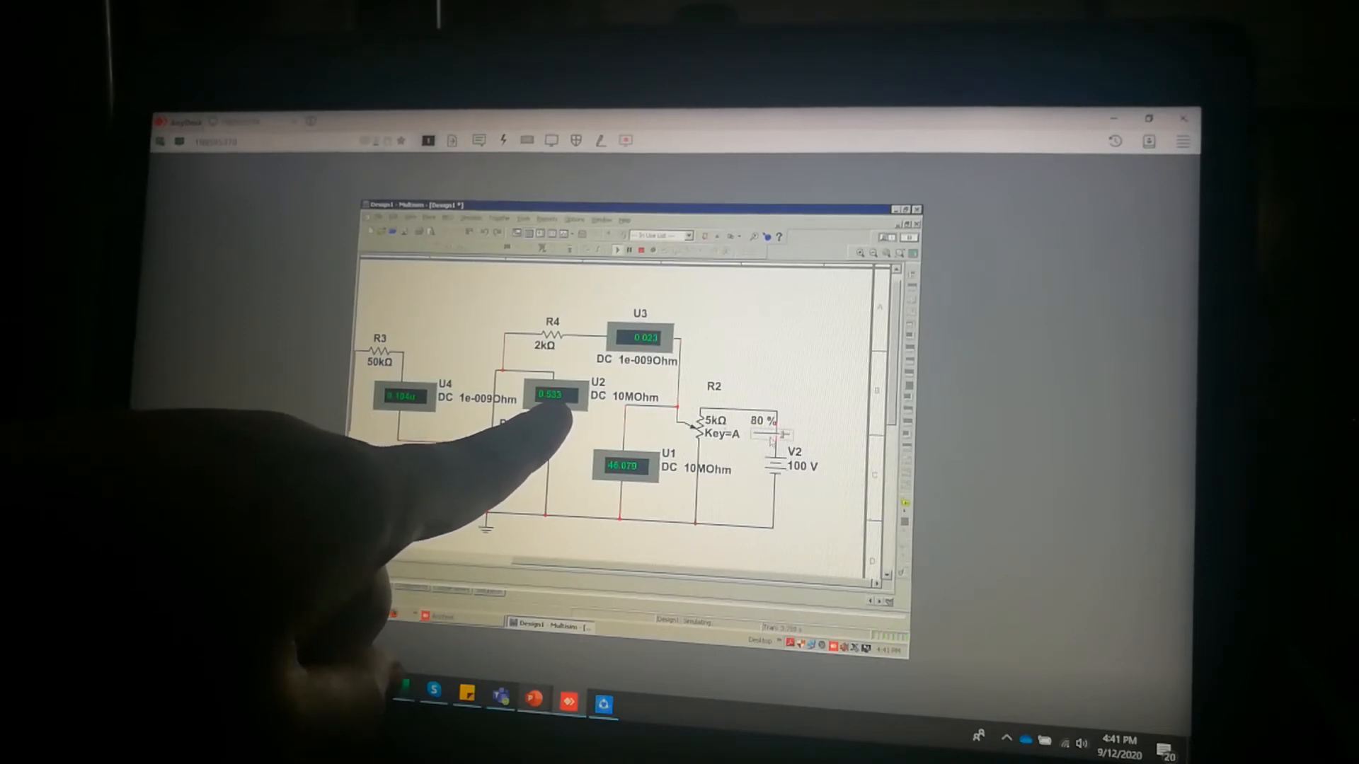
Step: Raise R2 to 80% so the SCR fires and U2/U3 drop below 1 V
key(A)
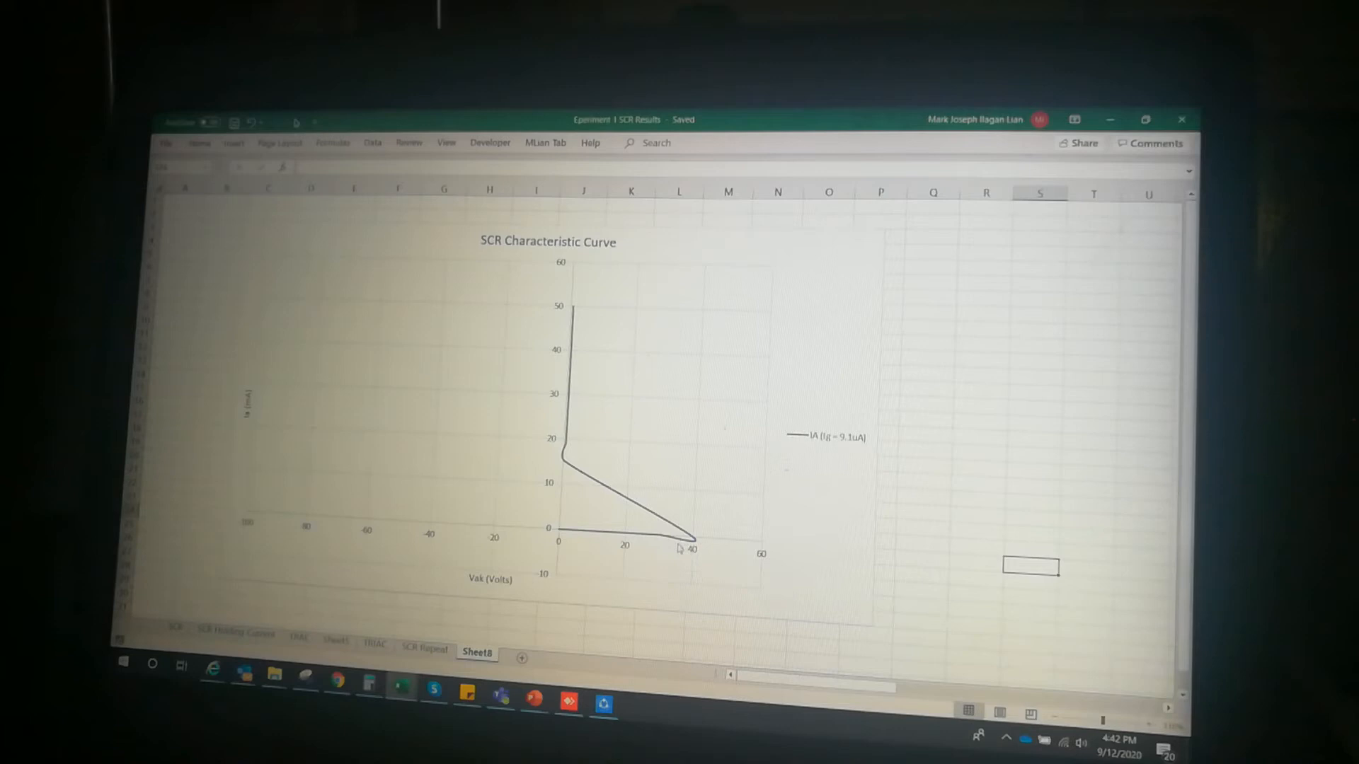
mouse_move(688, 537)
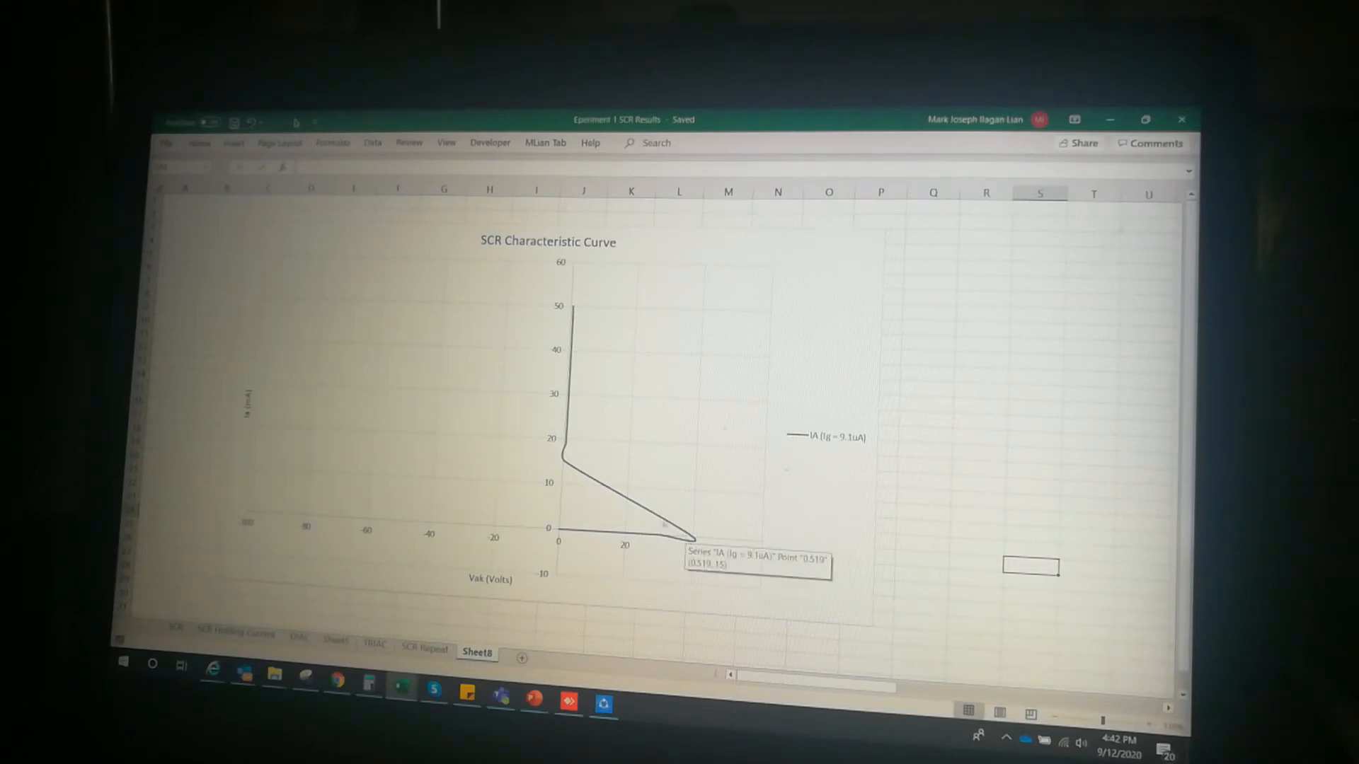
mouse_move(567, 455)
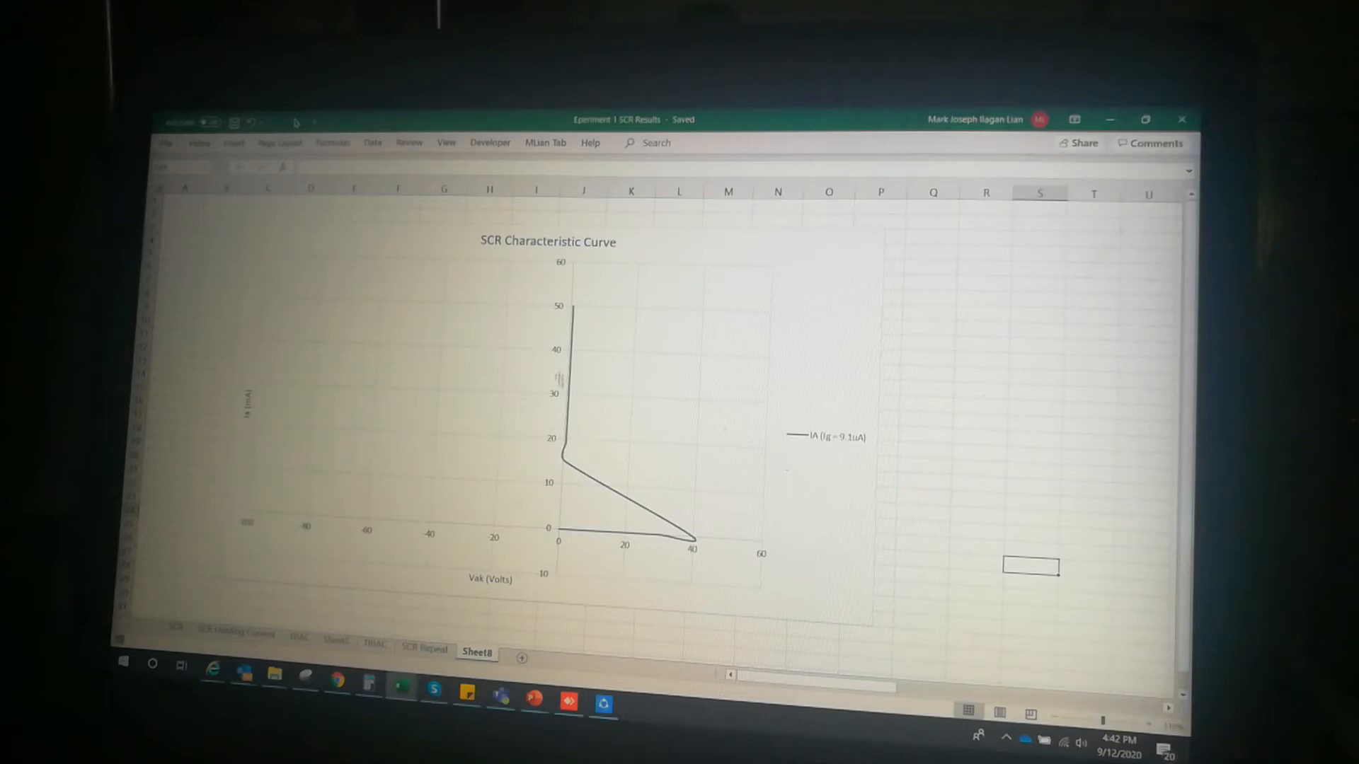
mouse_move(568, 363)
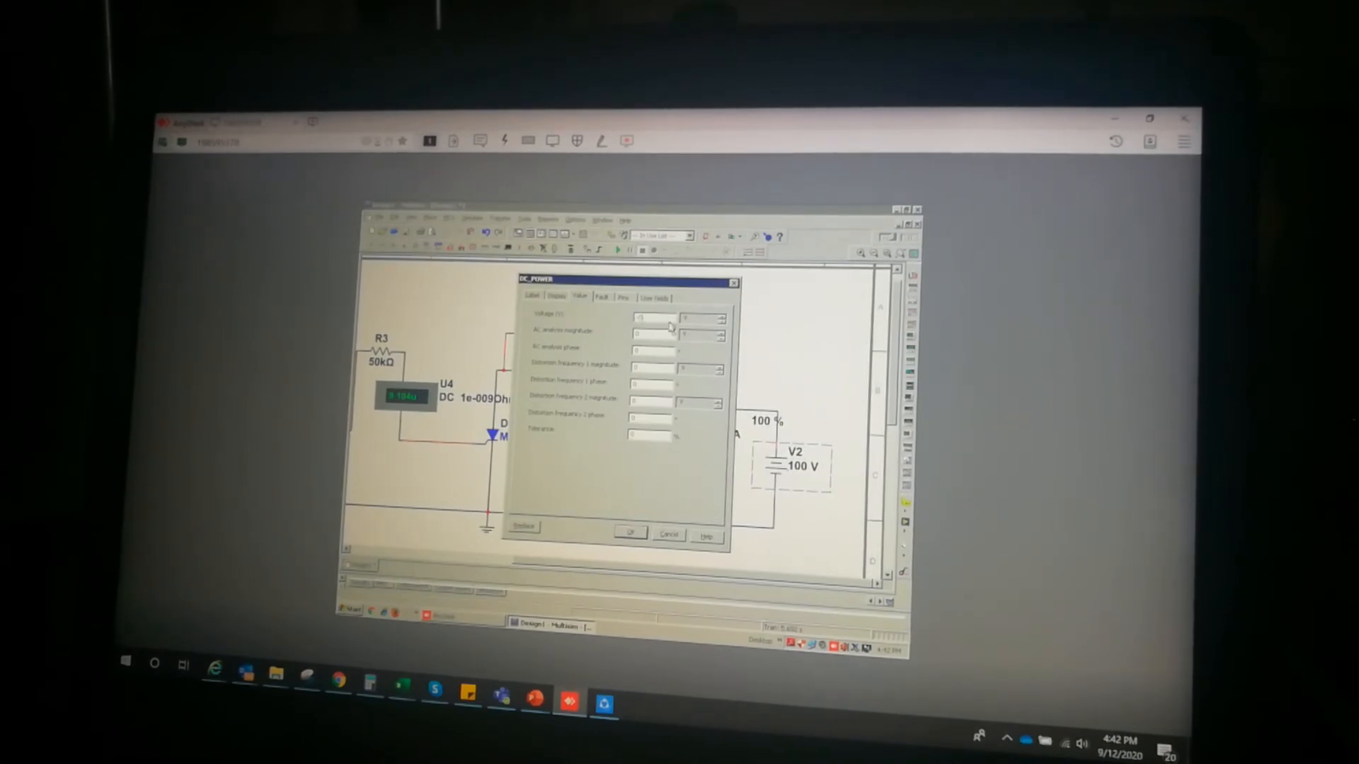
Step: Set the V2 supply voltage to -100 V
click(629, 532)
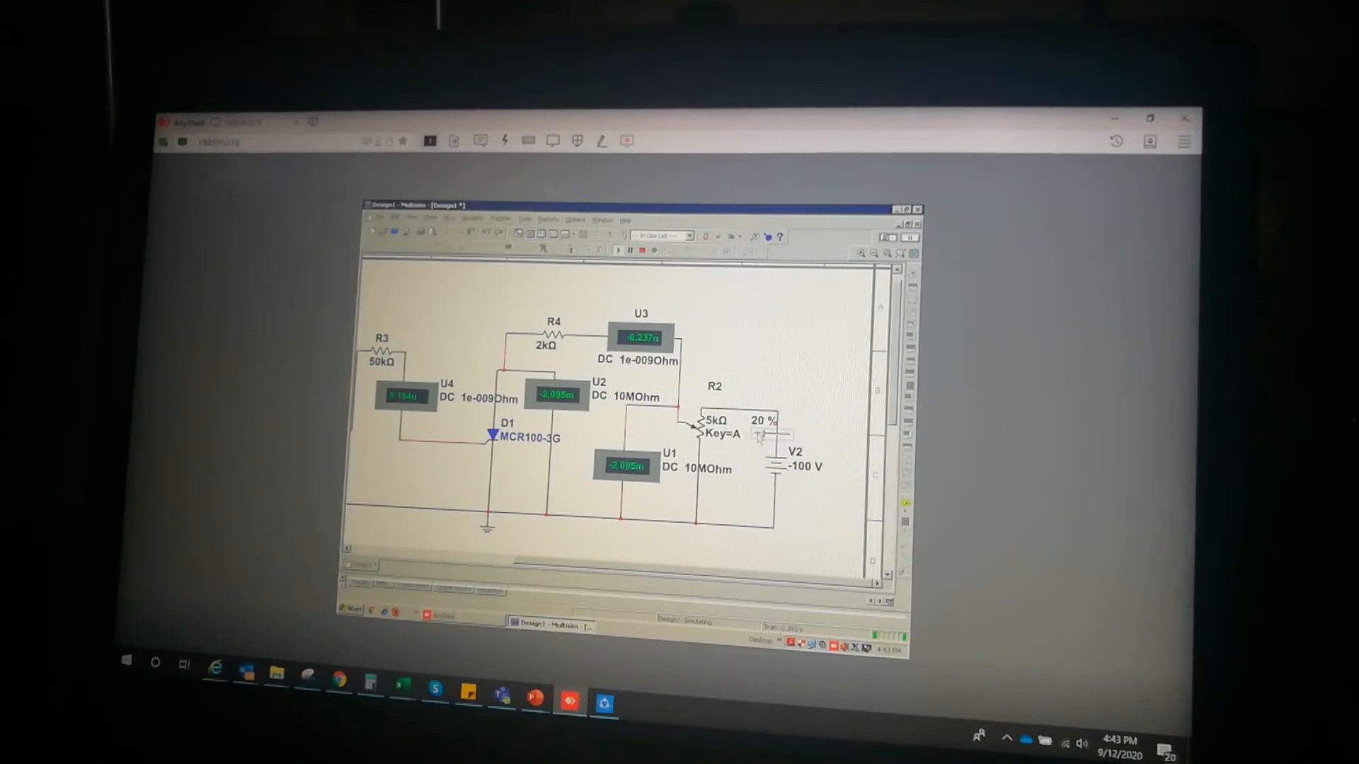
Step: Step R2 from 20% to 85% so the meters read about -85 V
key(A)
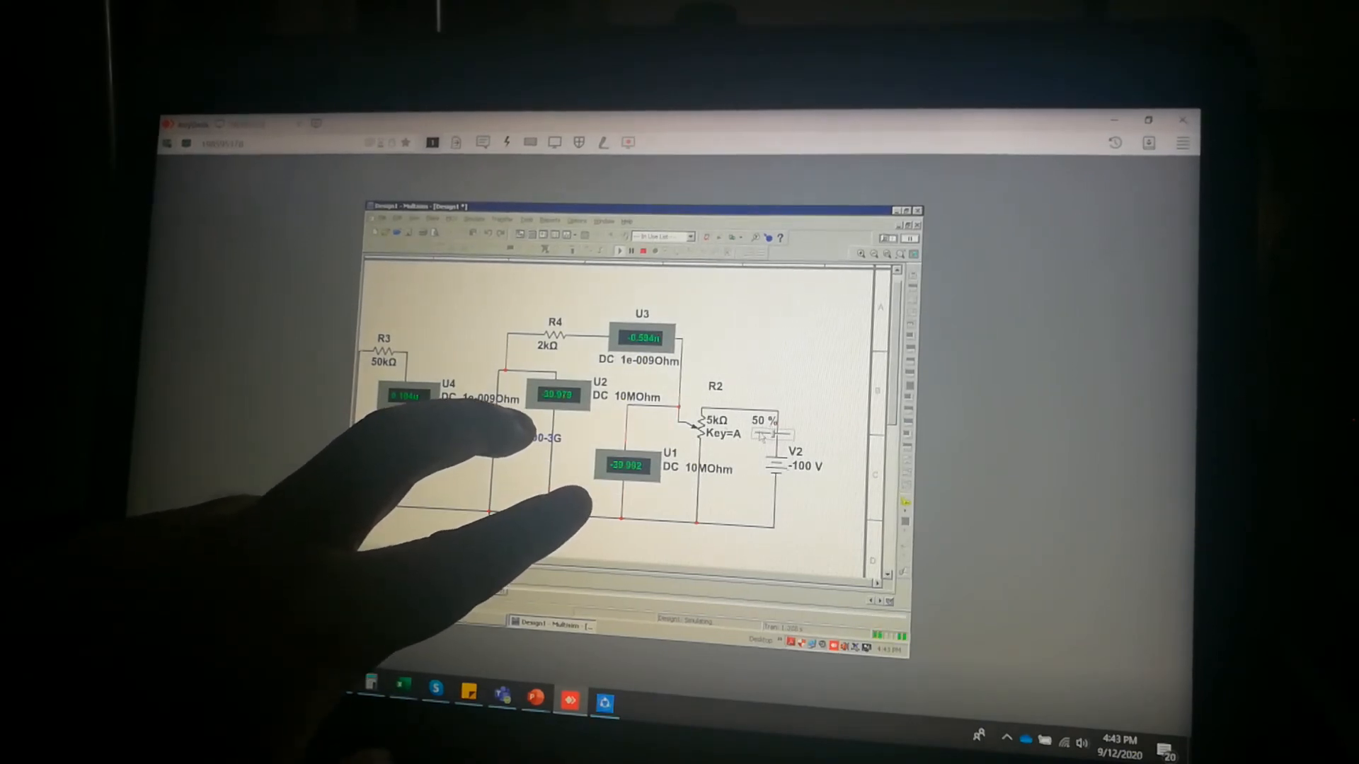
key(a)
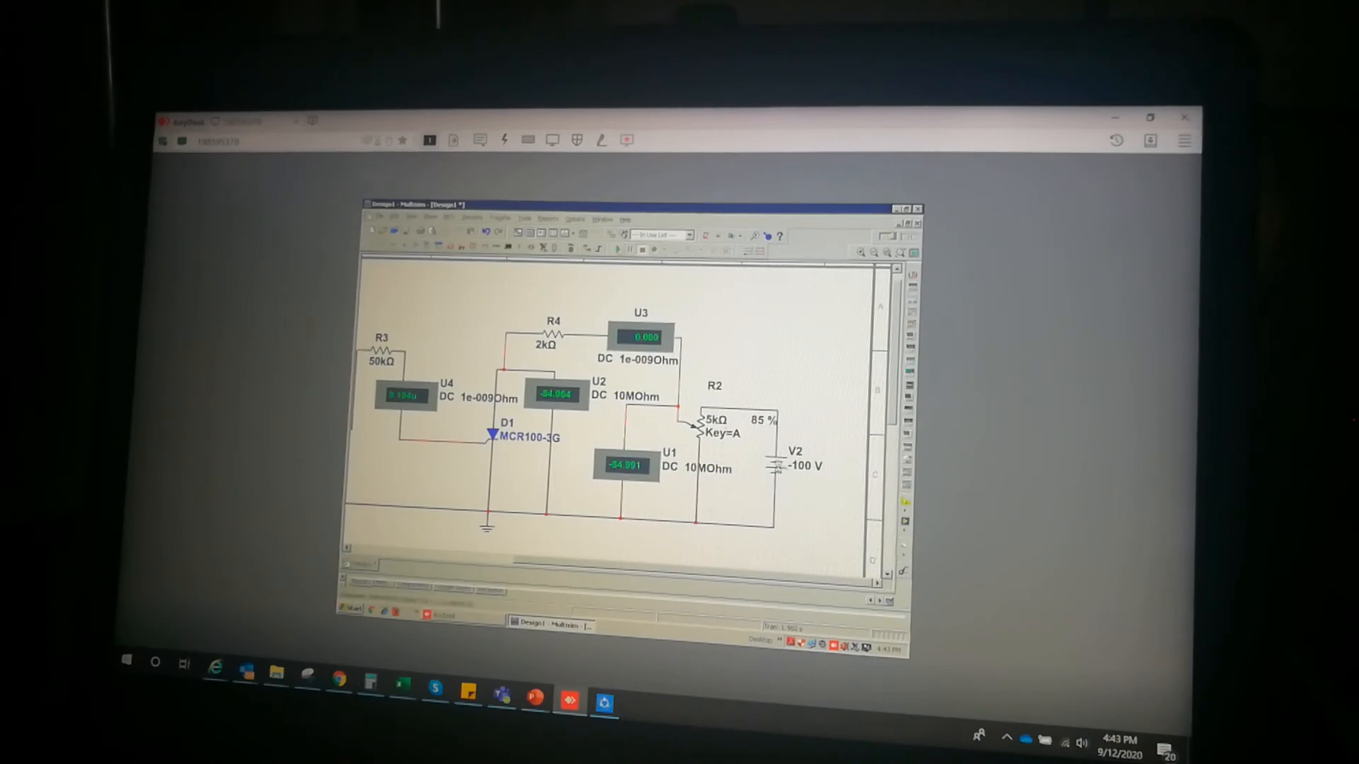
Step: Change V2's voltage from -100 V to +100 V in its properties
double_click(791, 466)
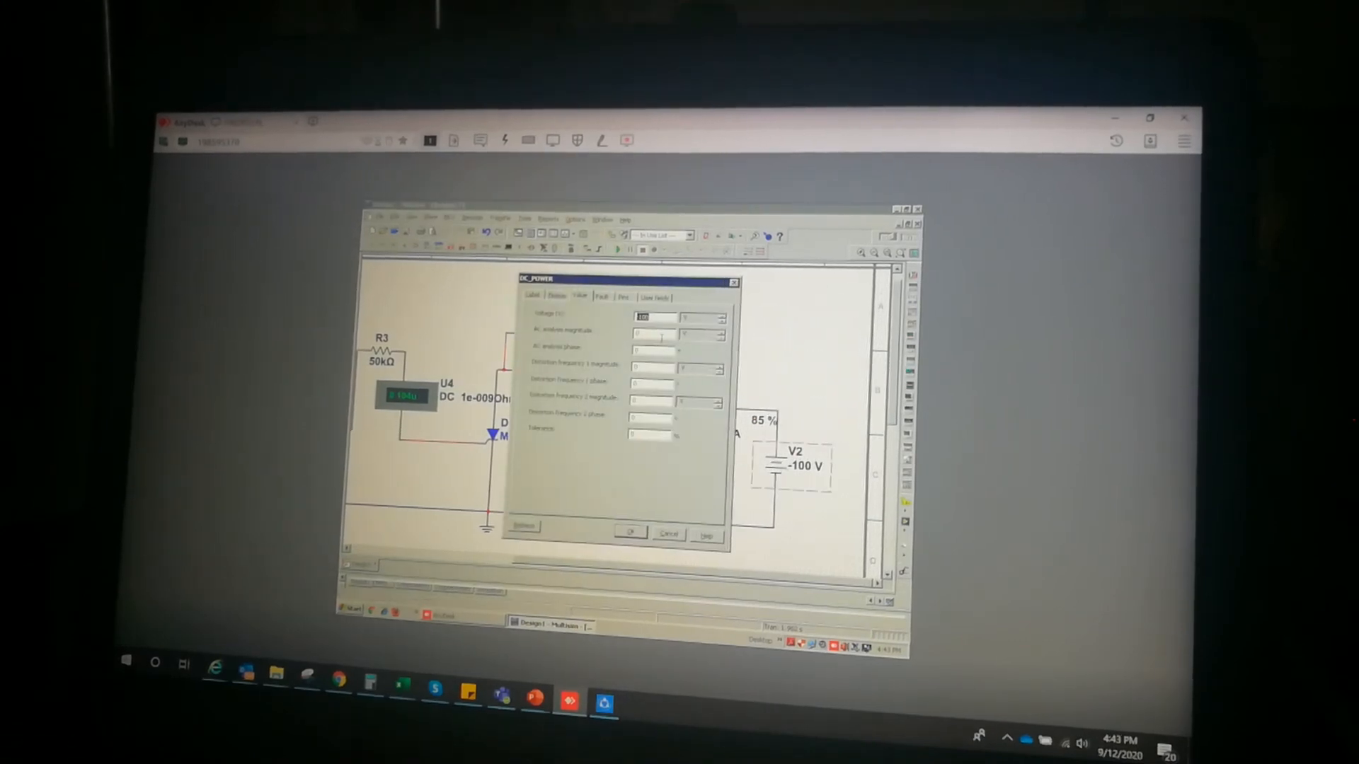
click(630, 532)
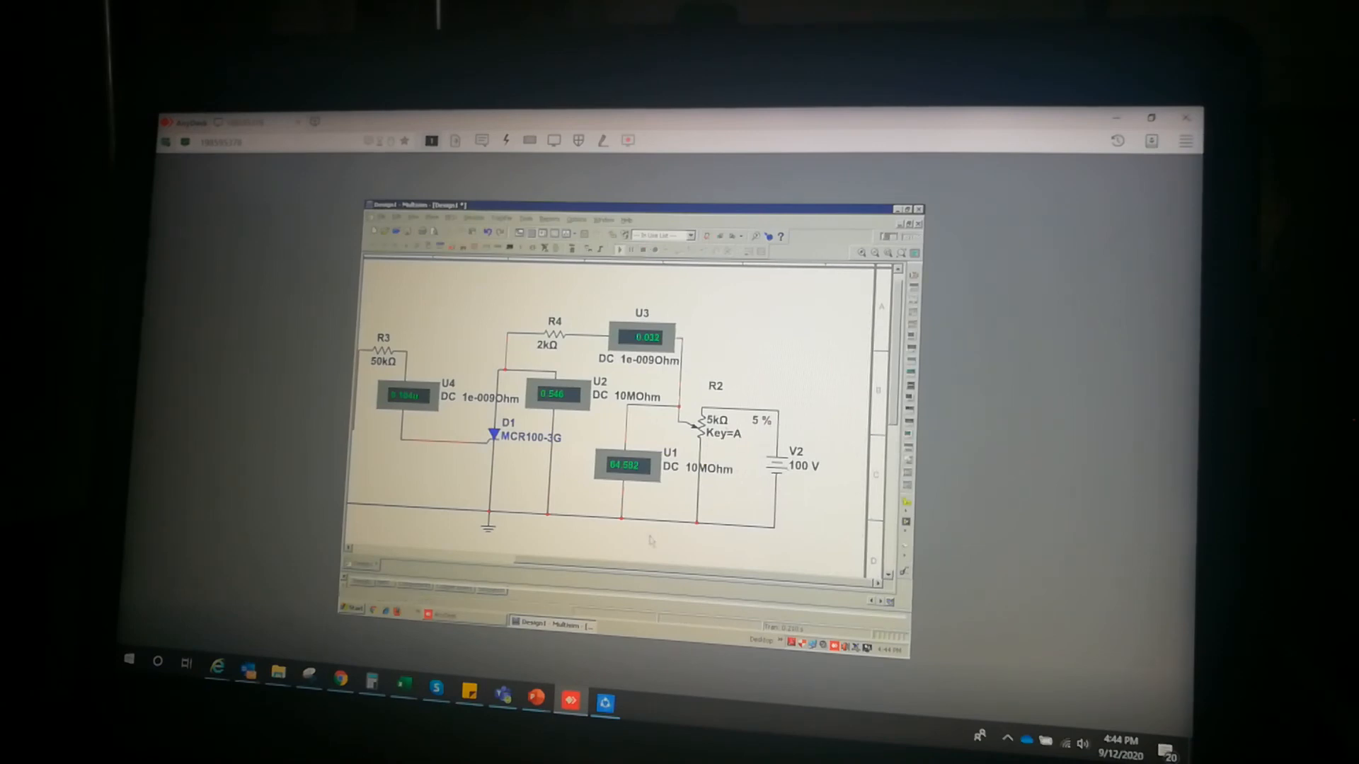
Step: Stop the simulation and pan left to show V1 (5 V) and potentiometer R1
click(620, 251)
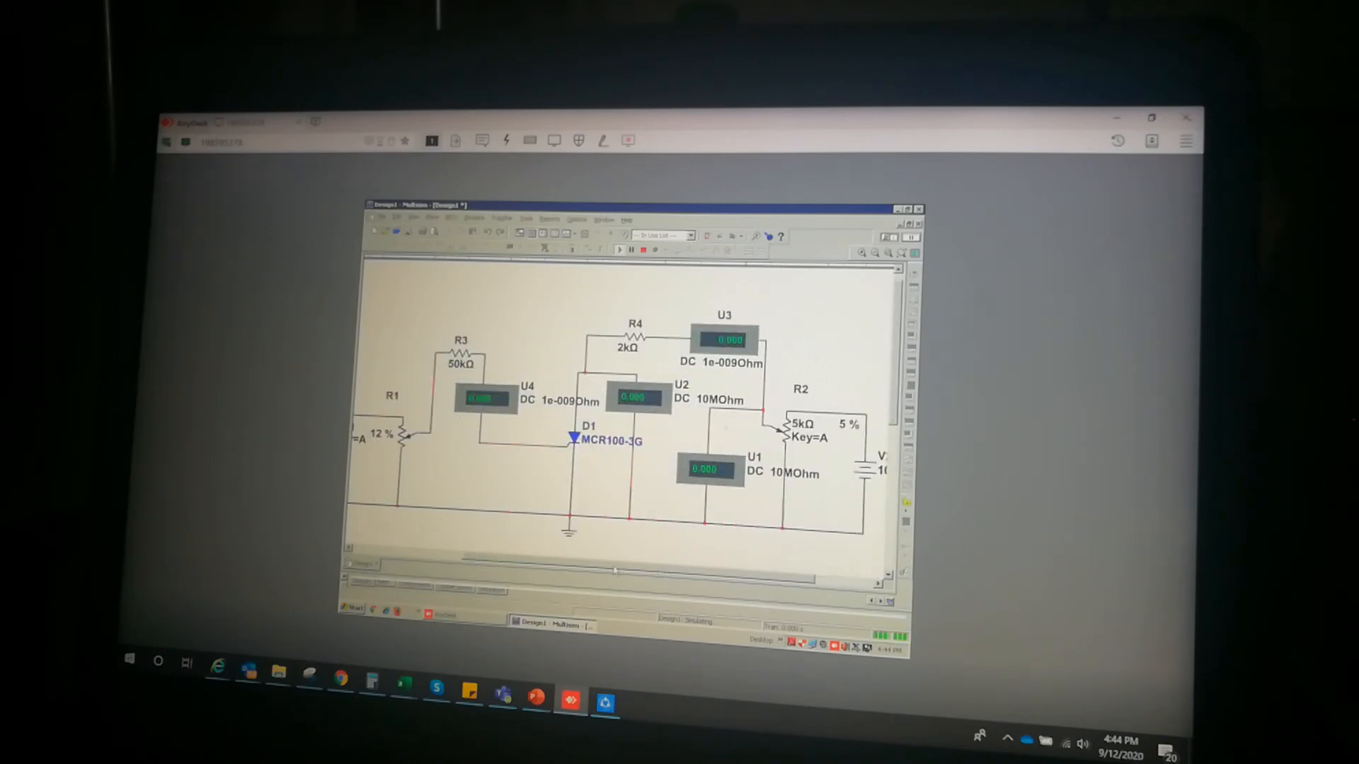
scroll(left, 3)
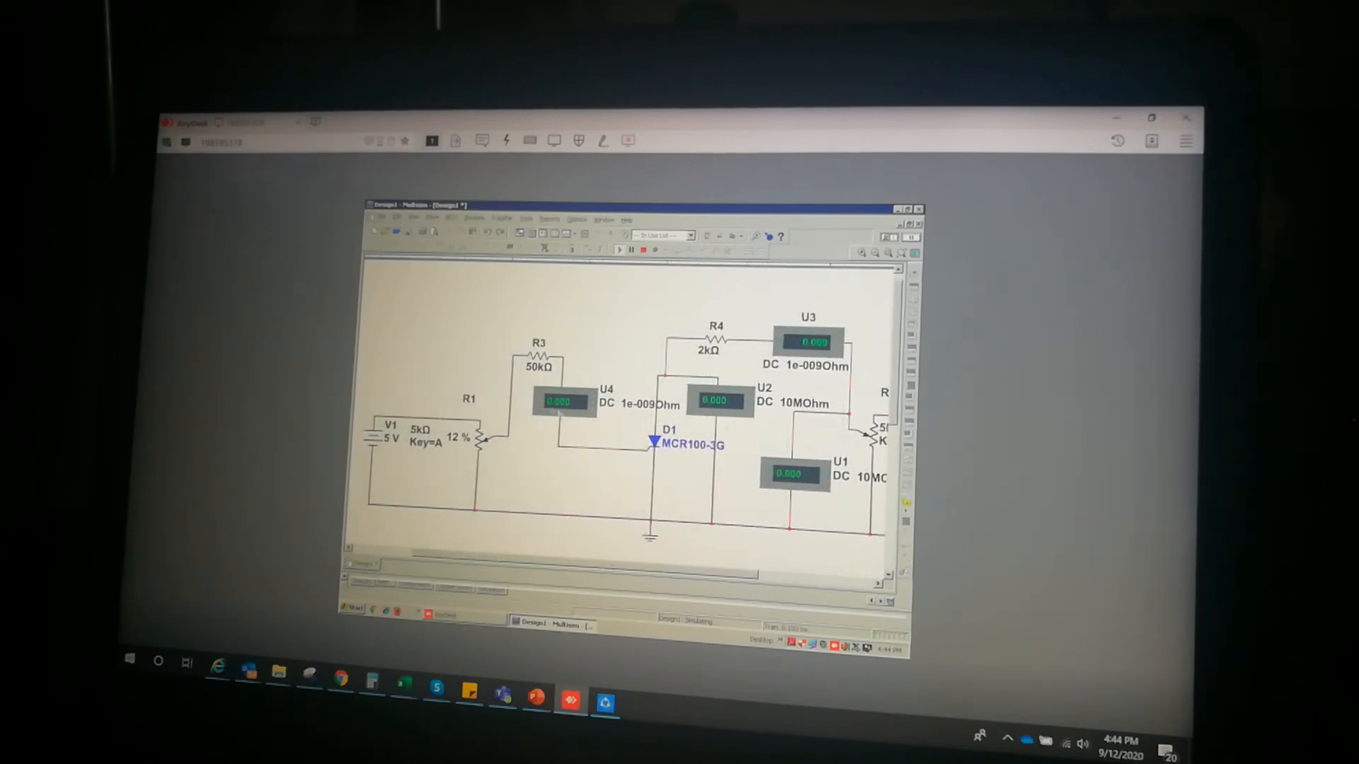
click(620, 251)
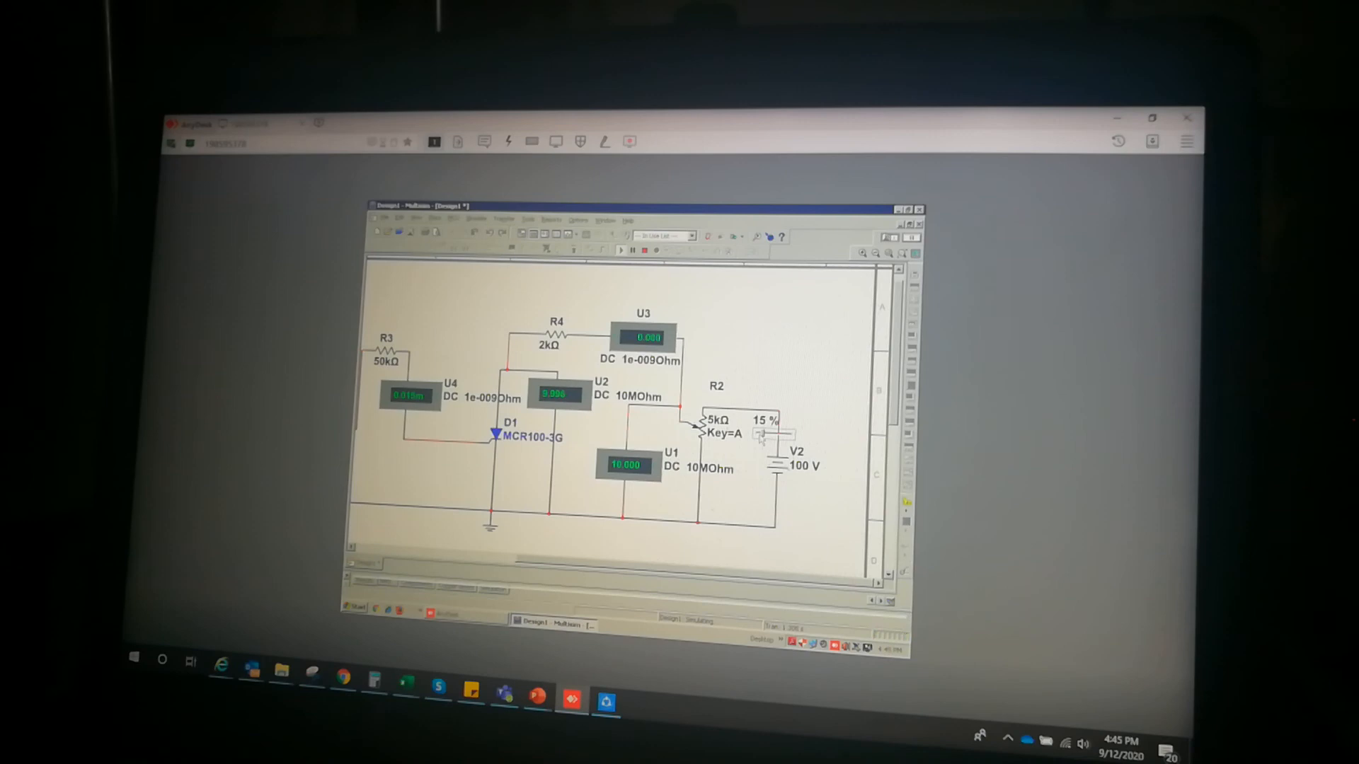
Step: Raise potentiometer R2 from 15% to 20% during simulation
key(a)
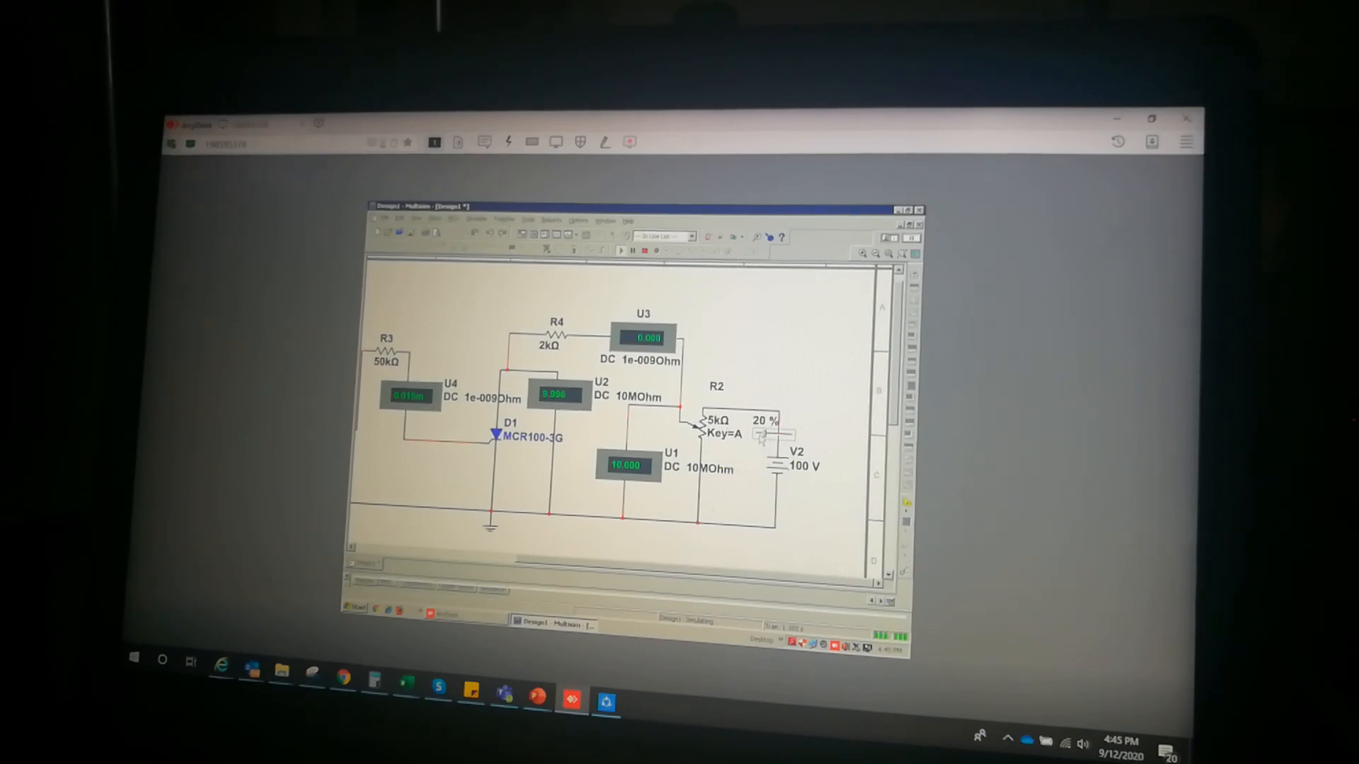